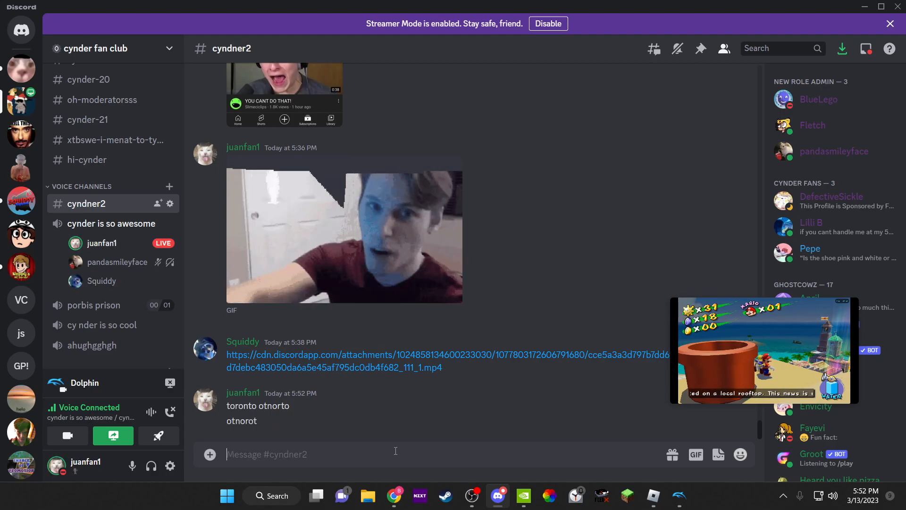
Send the message 'tornoto tornado' in the cyndner2 channel
{"action": "type", "text": "to"}
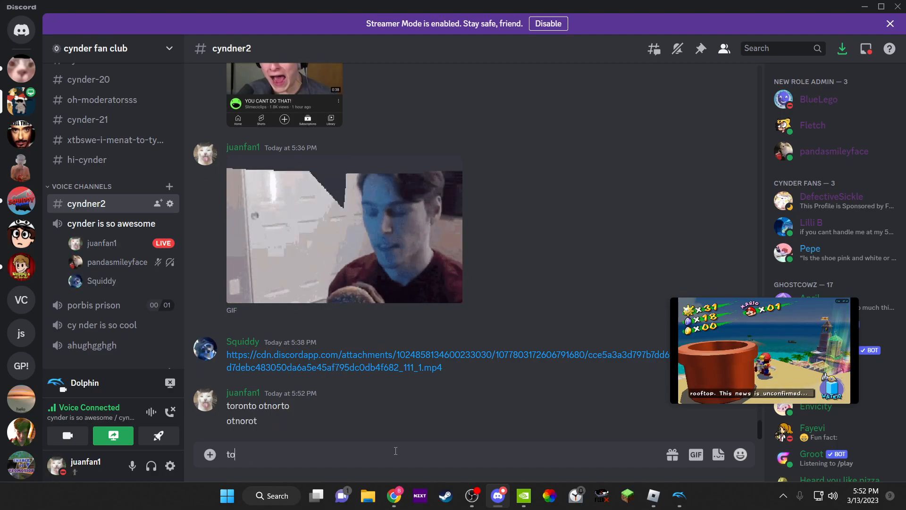
{"action": "key", "text": "Enter"}
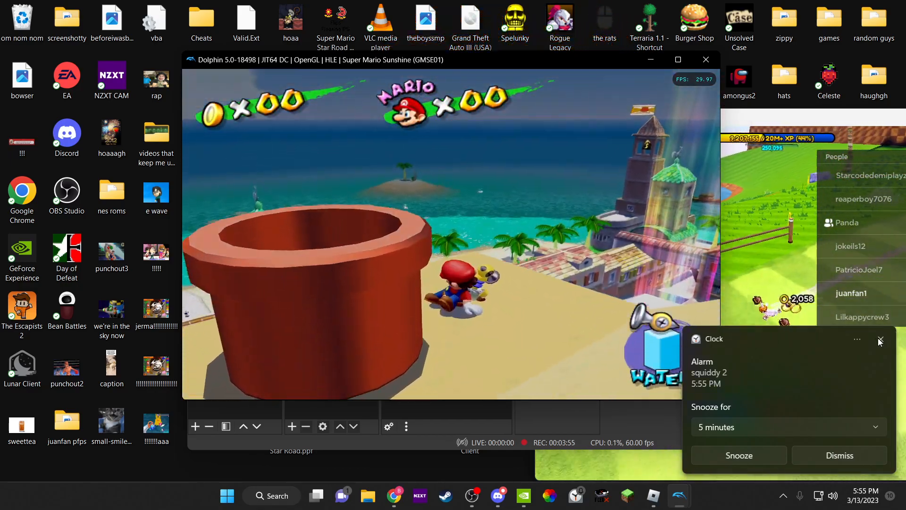
Post a tenor GIF link in the direct-message conversation with Squiddy
{"action": "left_click", "coordinate": [500, 496]}
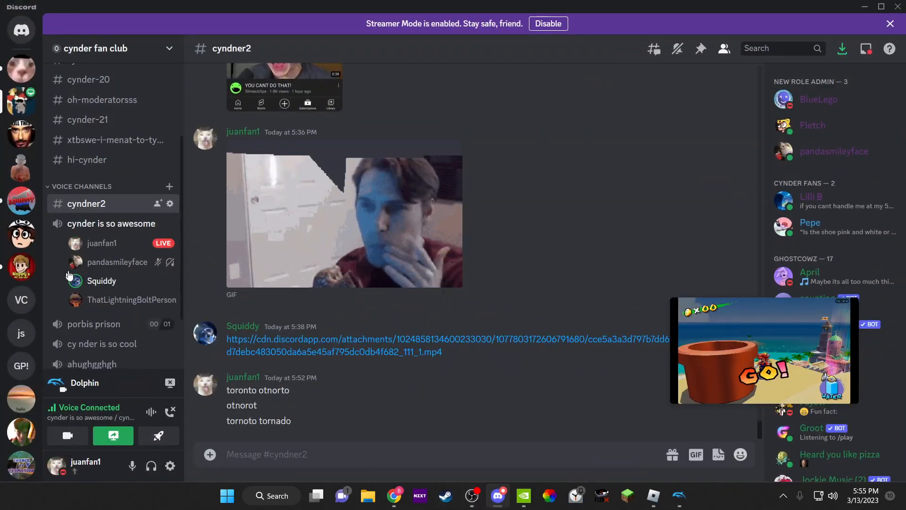
{"action": "left_click", "coordinate": [102, 281]}
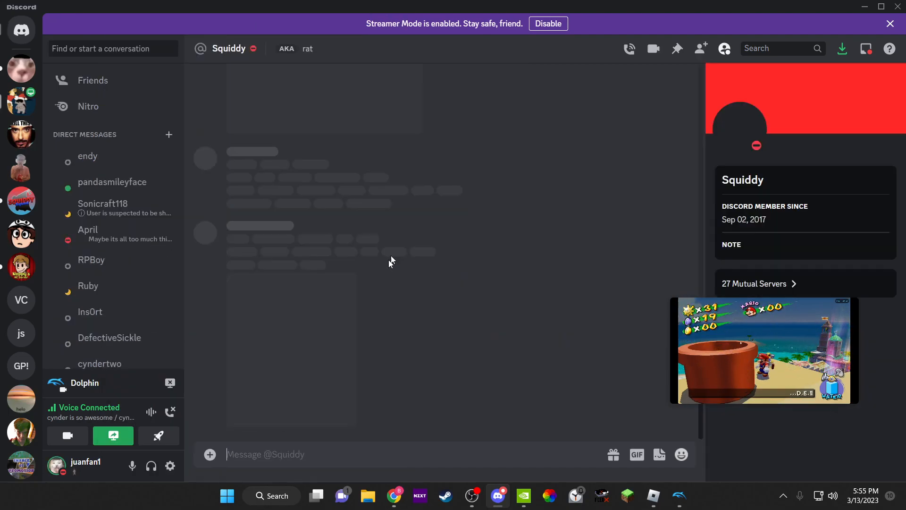
{"action": "left_click", "coordinate": [94, 156]}
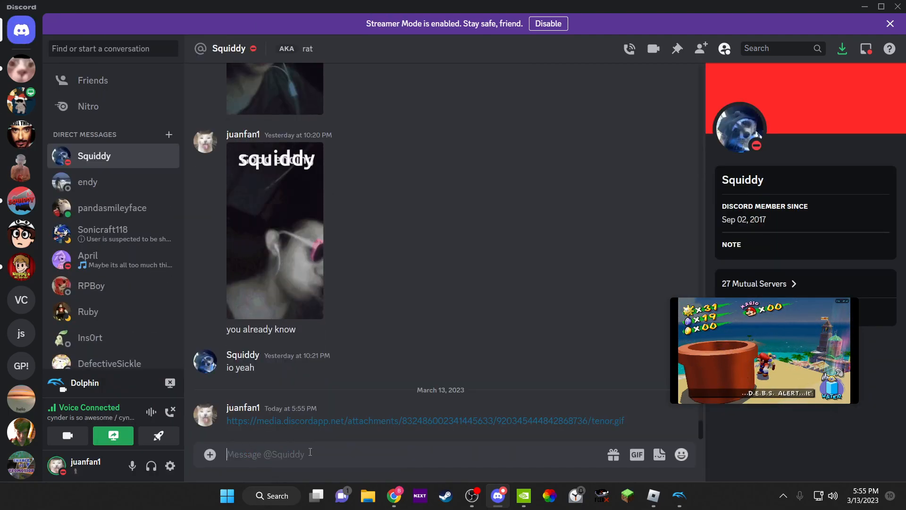
{"action": "mouse_move", "coordinate": [499, 497]}
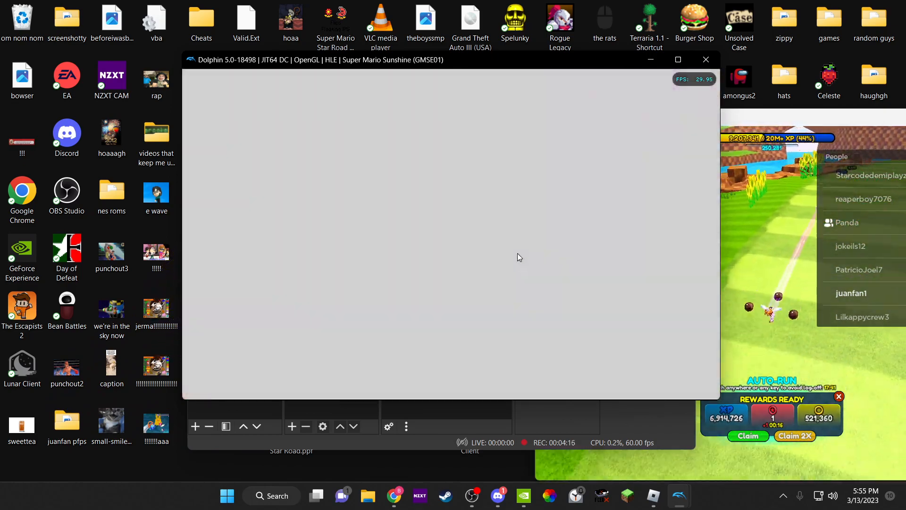
Focus the Dolphin window to reset Super Mario Sunshine to its title screen
{"action": "left_click", "coordinate": [495, 495]}
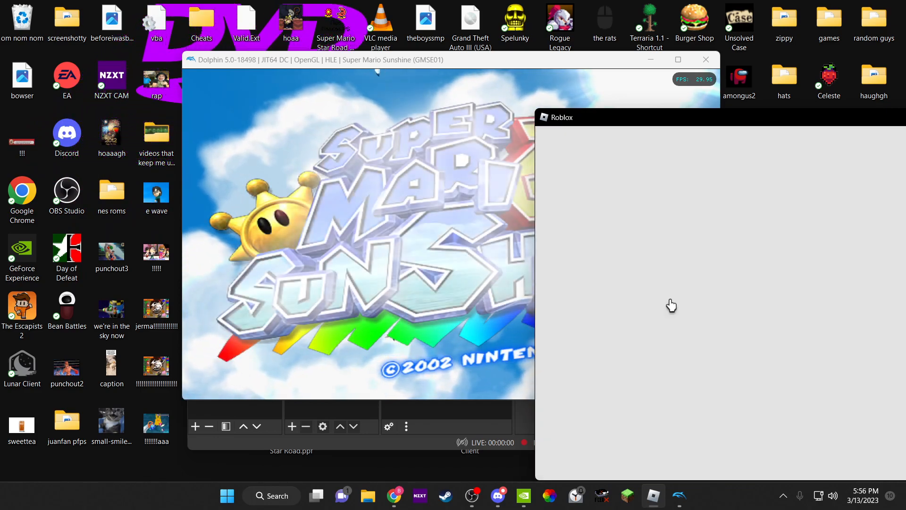
Return to Discord and show the cynder fan club server's cyndner2 channel
{"action": "left_click", "coordinate": [706, 58]}
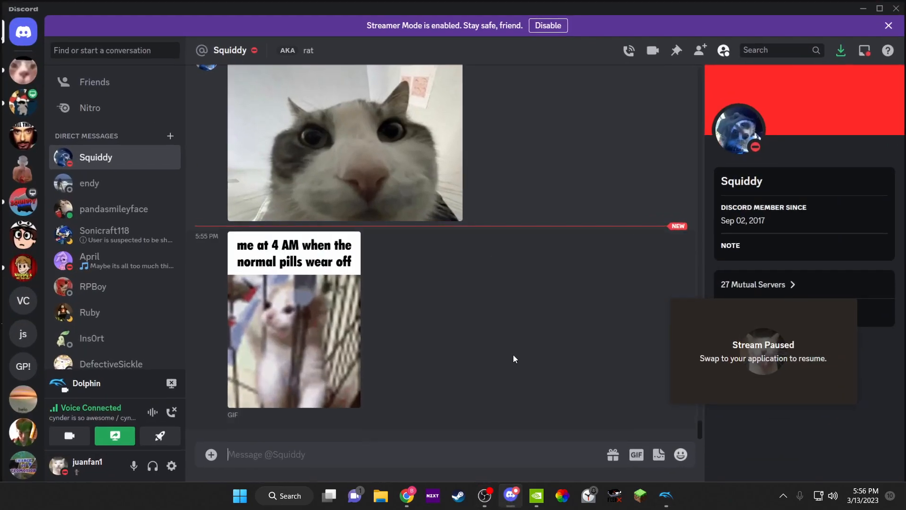
{"action": "left_click", "coordinate": [21, 201]}
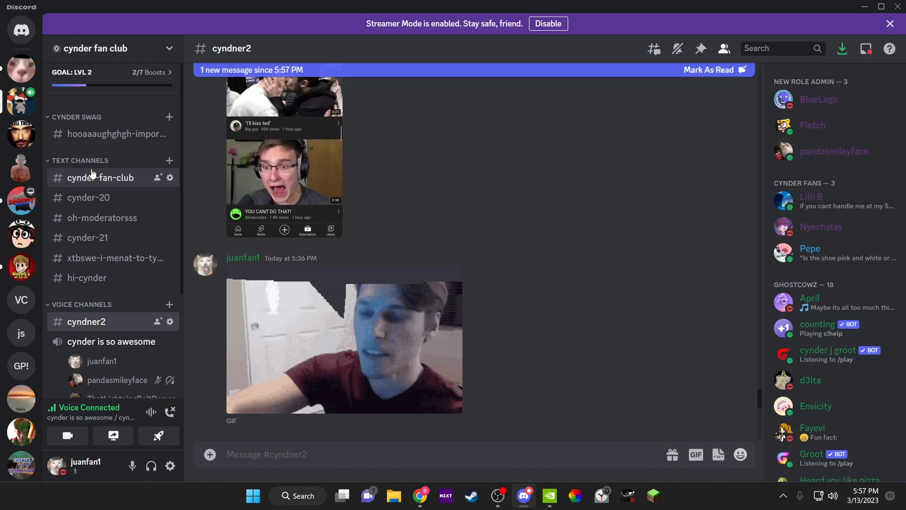
Pin endy's 'hi cyndeR!' dog GIF message in the cynder-fan-club channel
{"action": "left_click", "coordinate": [100, 177]}
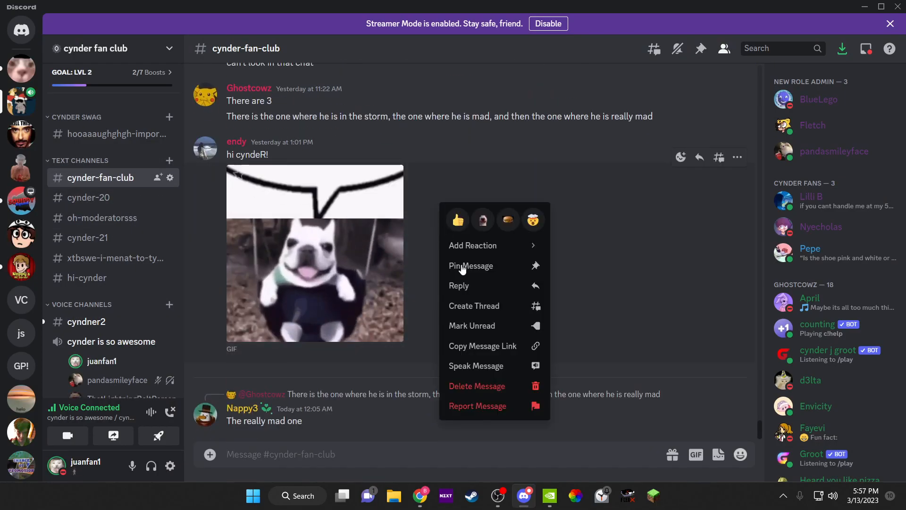
{"action": "left_click", "coordinate": [471, 266]}
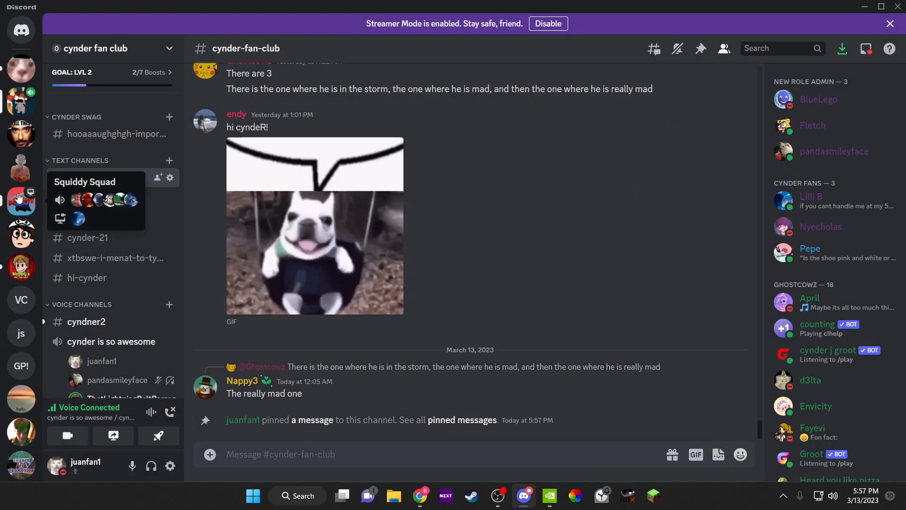
Browse the Squiddy Squad server's advertisements, art-and-art-and-swag, talkies and casual-results channels
{"action": "left_click", "coordinate": [20, 200]}
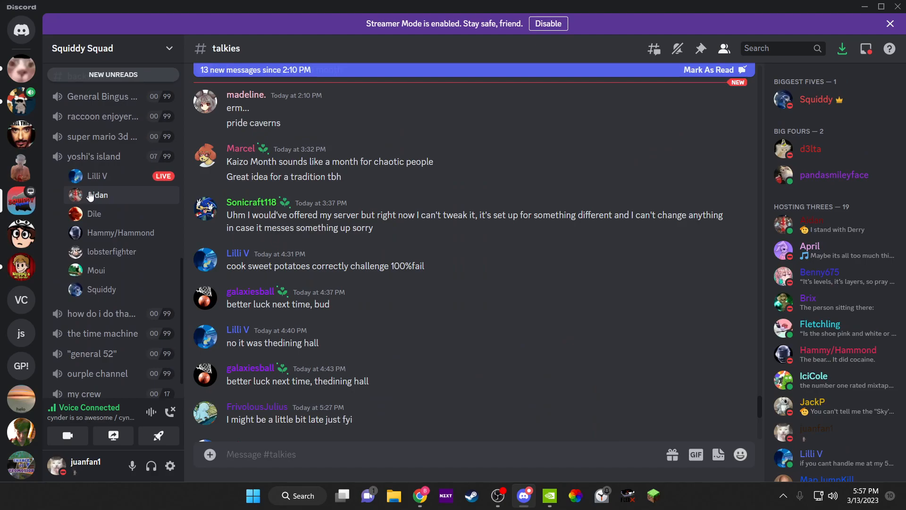
{"action": "mouse_move", "coordinate": [80, 177]}
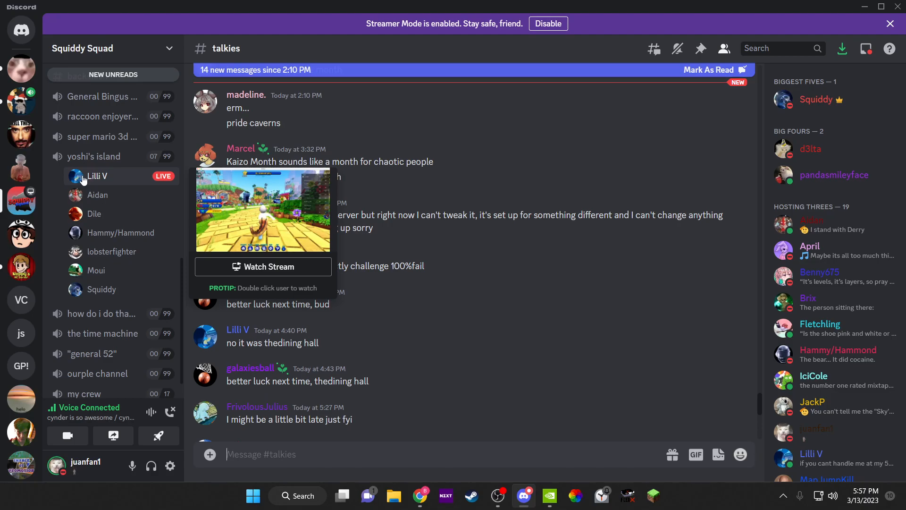
{"action": "mouse_move", "coordinate": [271, 186]}
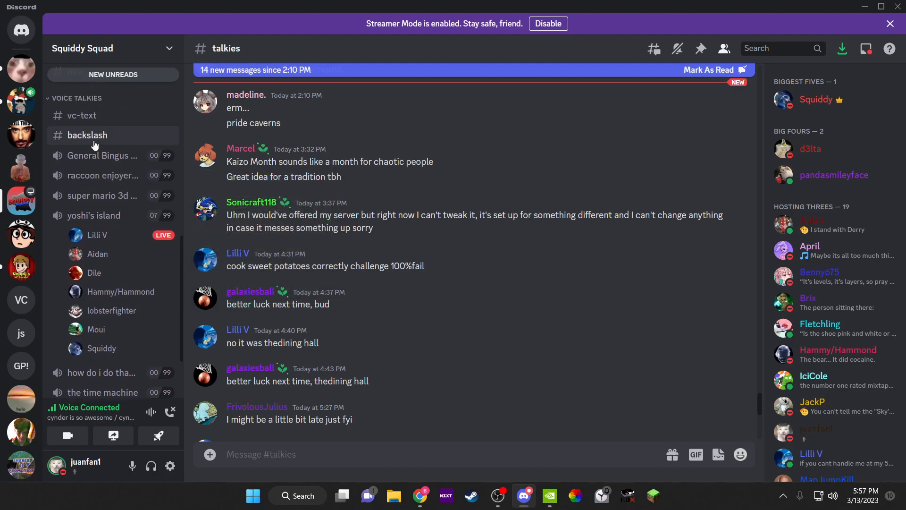
{"action": "left_click", "coordinate": [98, 264]}
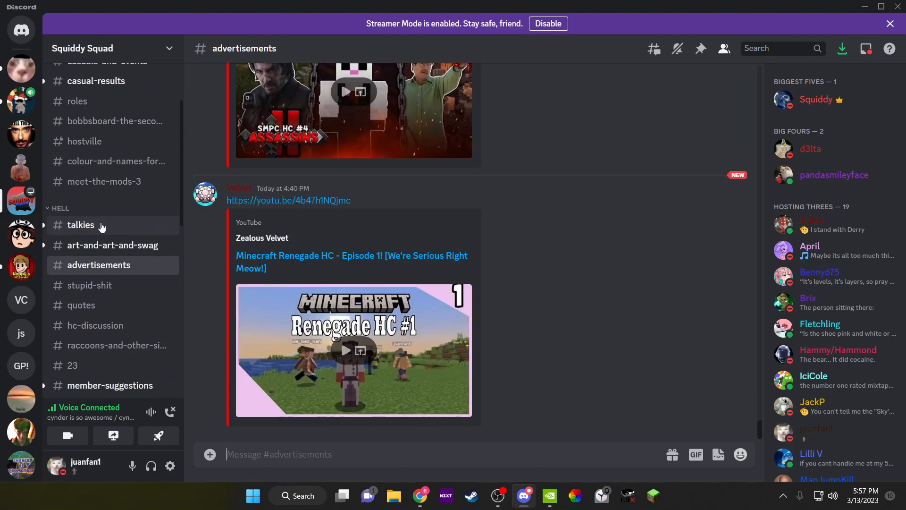
{"action": "left_click", "coordinate": [112, 245]}
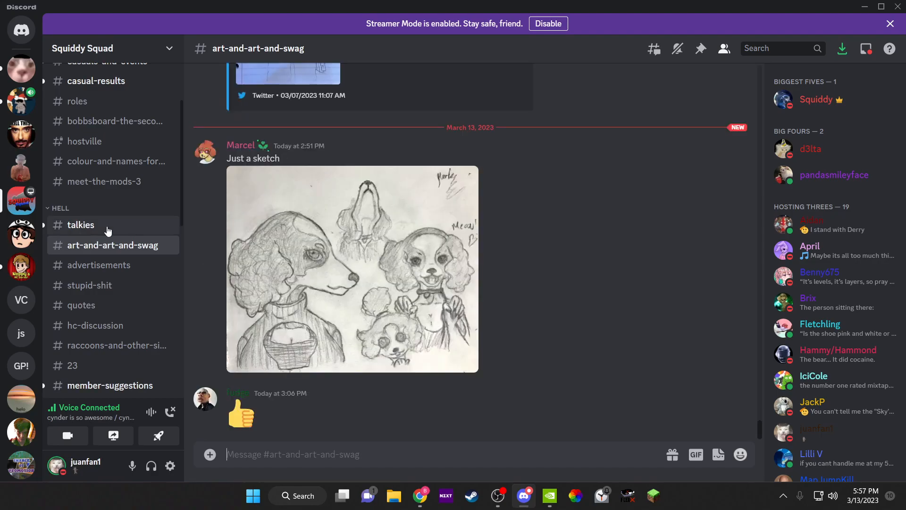
{"action": "left_click", "coordinate": [81, 225]}
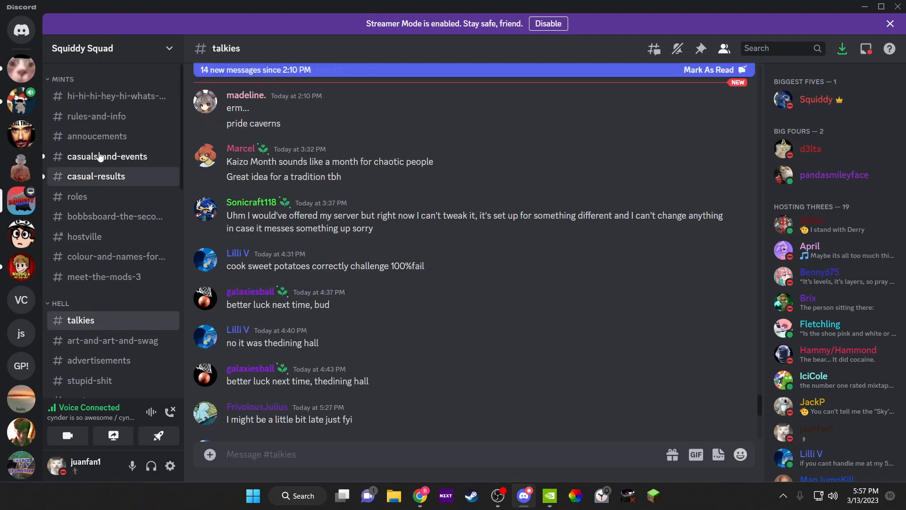
{"action": "left_click", "coordinate": [96, 176]}
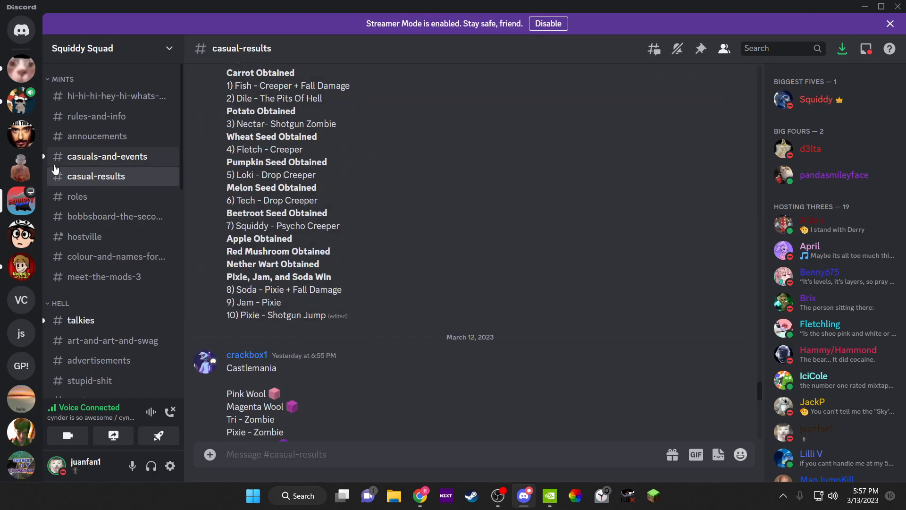
{"action": "left_click", "coordinate": [107, 157]}
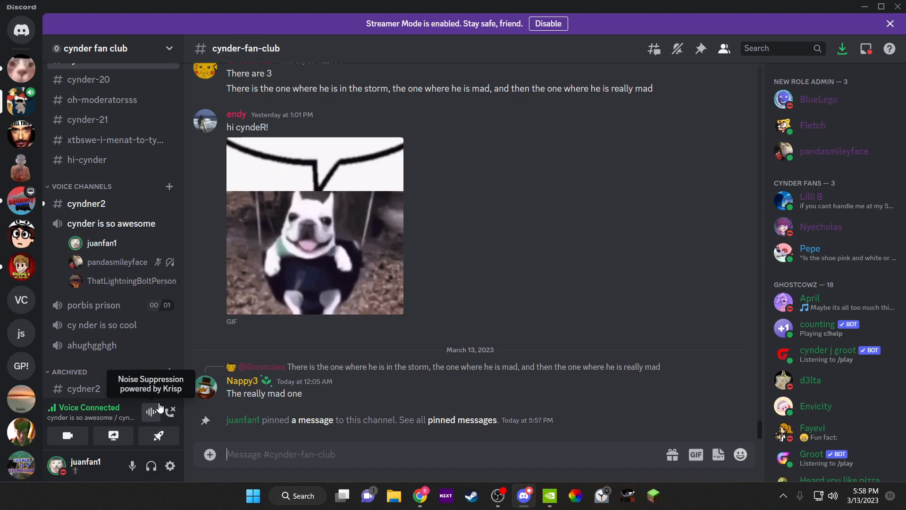
{"action": "mouse_move", "coordinate": [170, 412]}
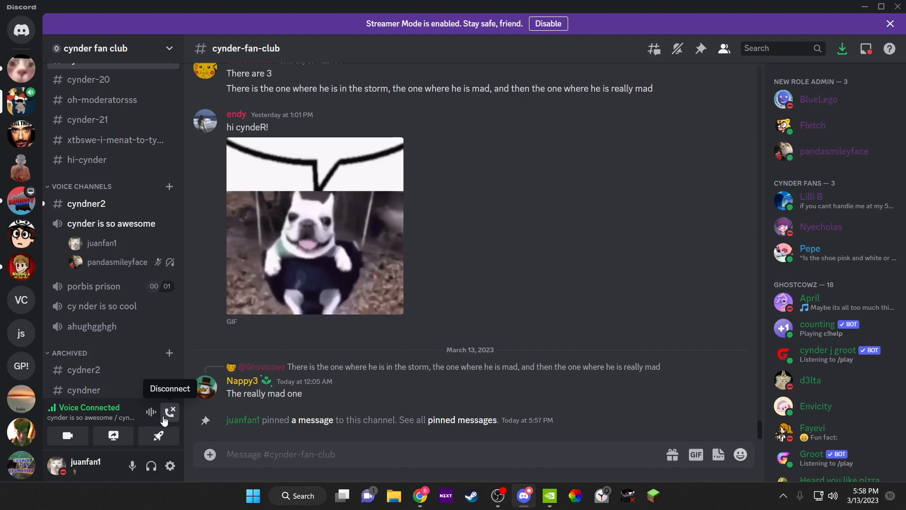
Disconnect from the 'cynder is so awesome' voice channel
{"action": "left_click", "coordinate": [497, 497]}
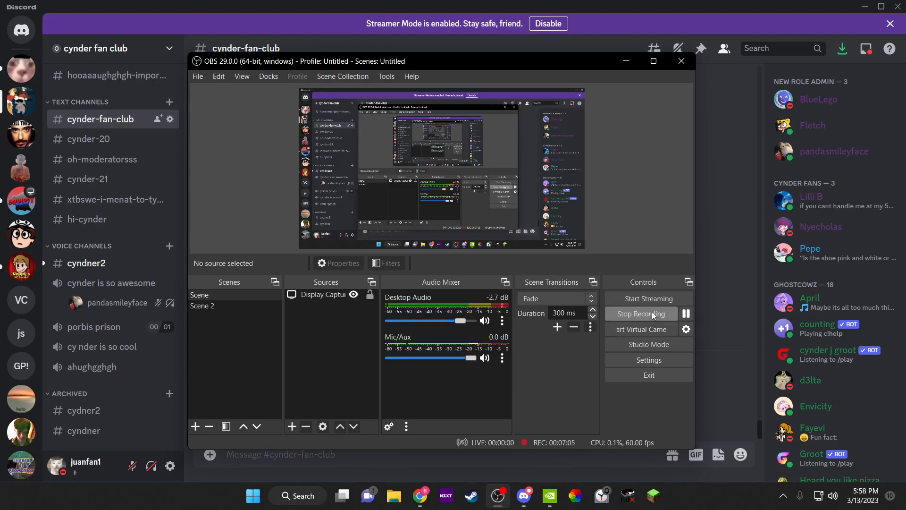